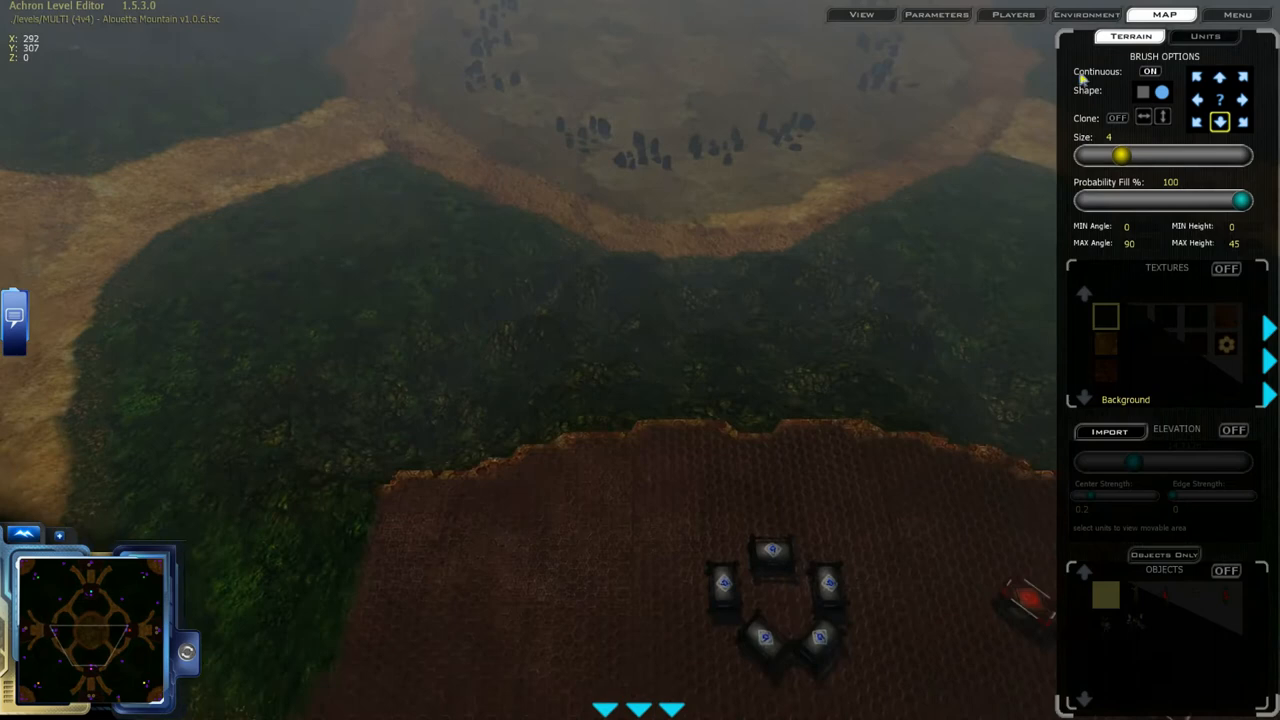
Step: Review the Players forward-jump option in the Menu, then load the snowy 2-player Cold Forged map
{"action": "left_click", "coordinate": [1022, 14]}
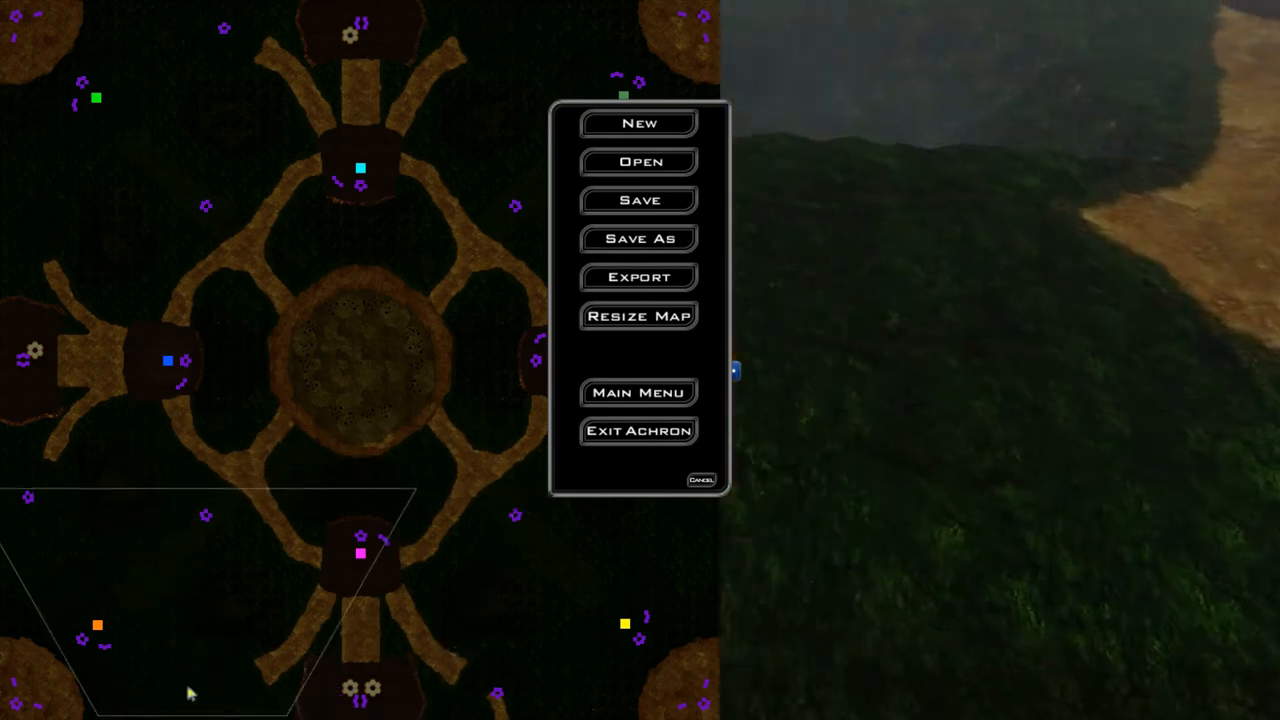
{"action": "left_click", "coordinate": [700, 477]}
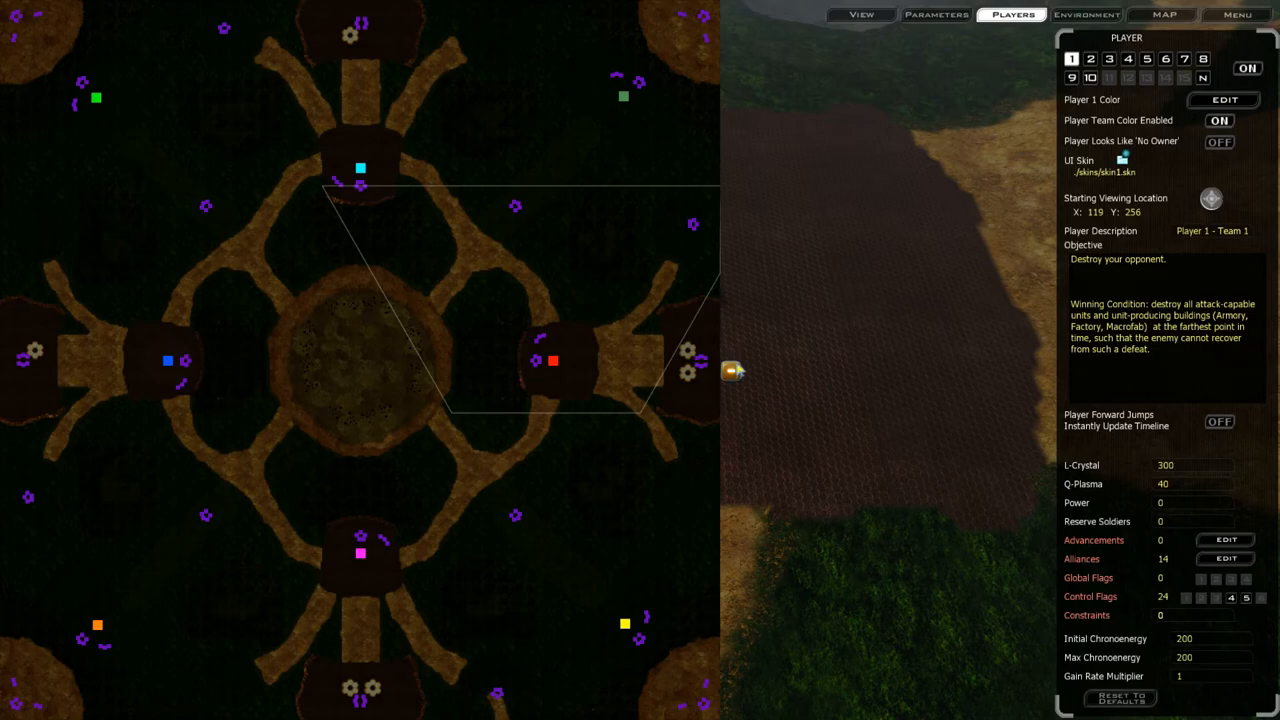
{"action": "left_click", "coordinate": [1177, 15]}
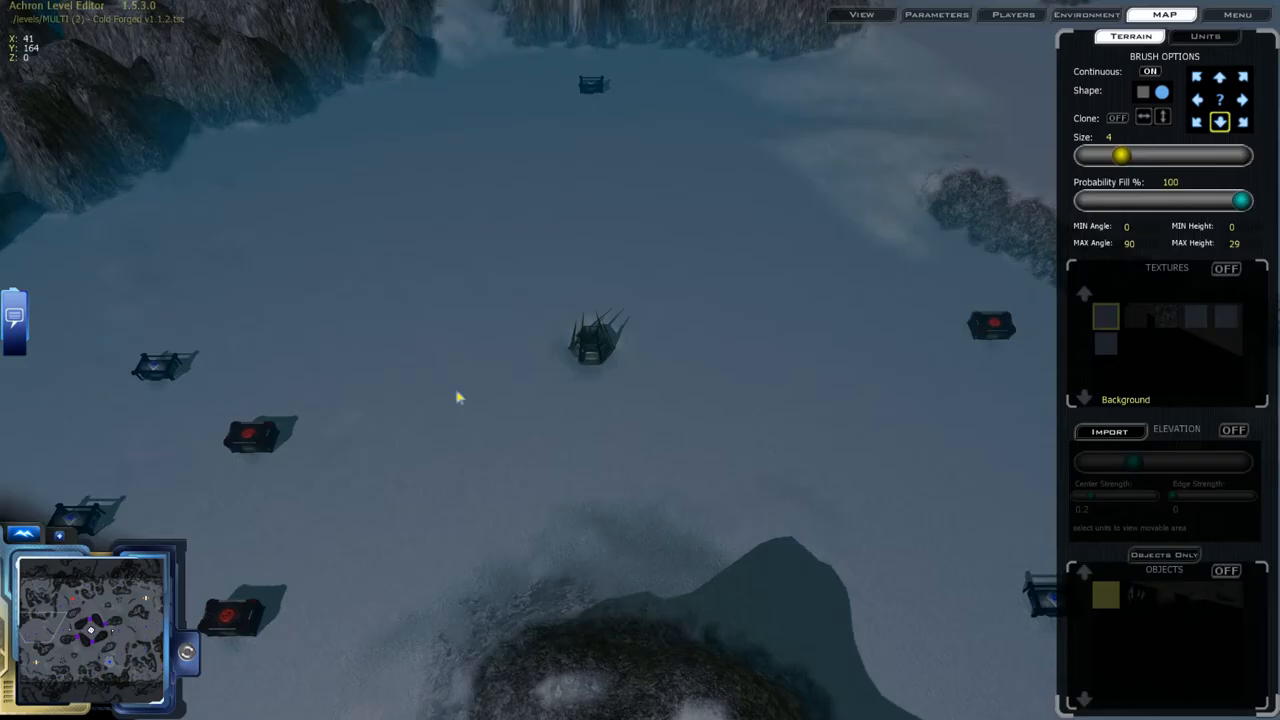